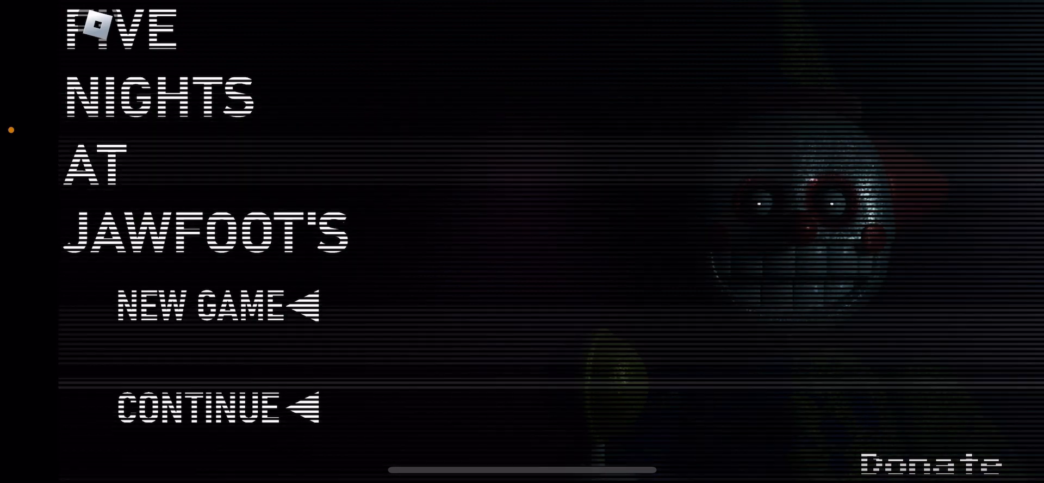
# Choose New Game on the title menu to begin Night 1.
pyautogui.click(200, 306)
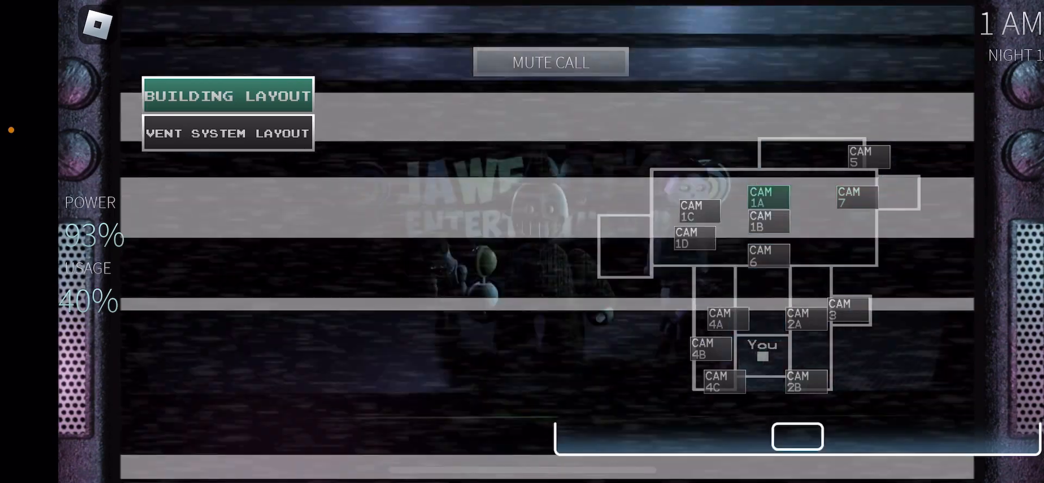
# Cycle the monitor through CAM 1A, CAM 7, CAM 1B, CAM 1A and CAM 4A until the night ends.
pyautogui.click(693, 215)
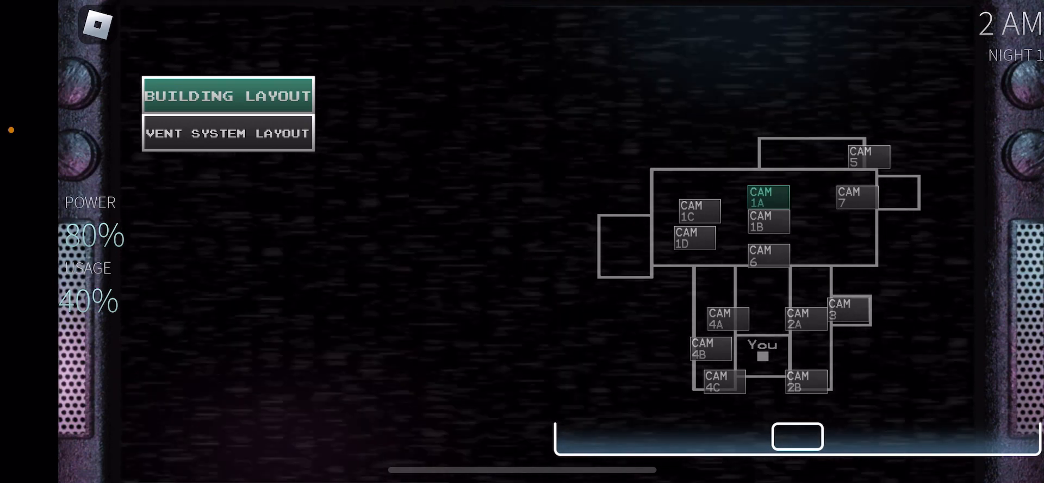
pyautogui.click(855, 197)
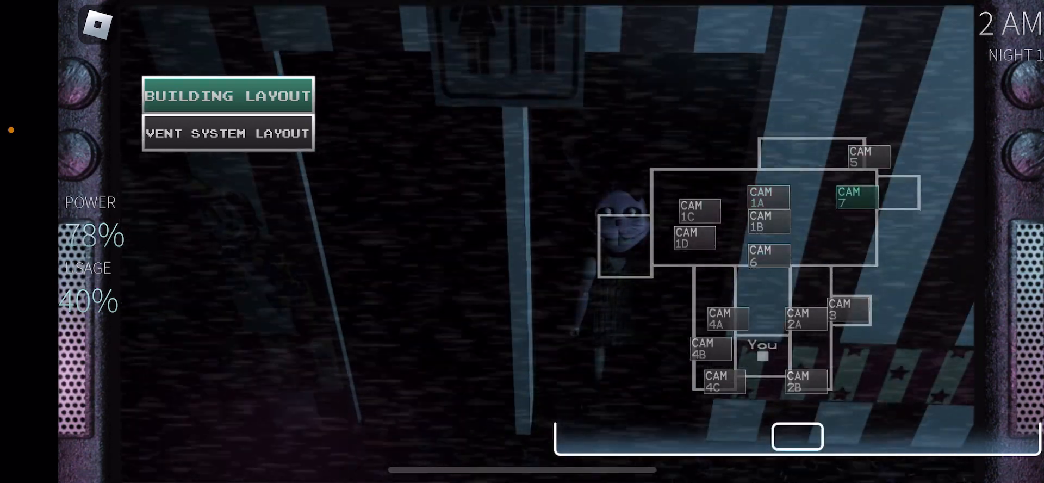
pyautogui.click(862, 155)
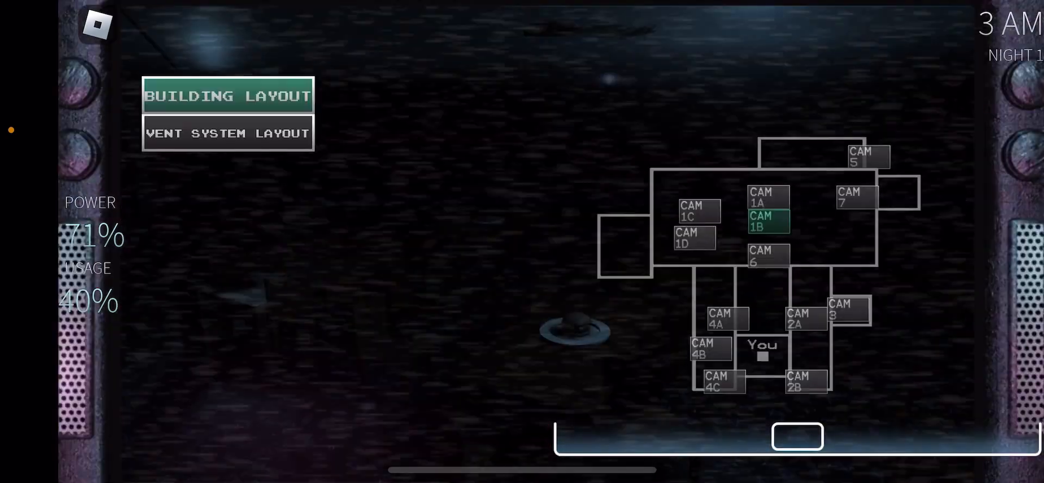
pyautogui.click(766, 197)
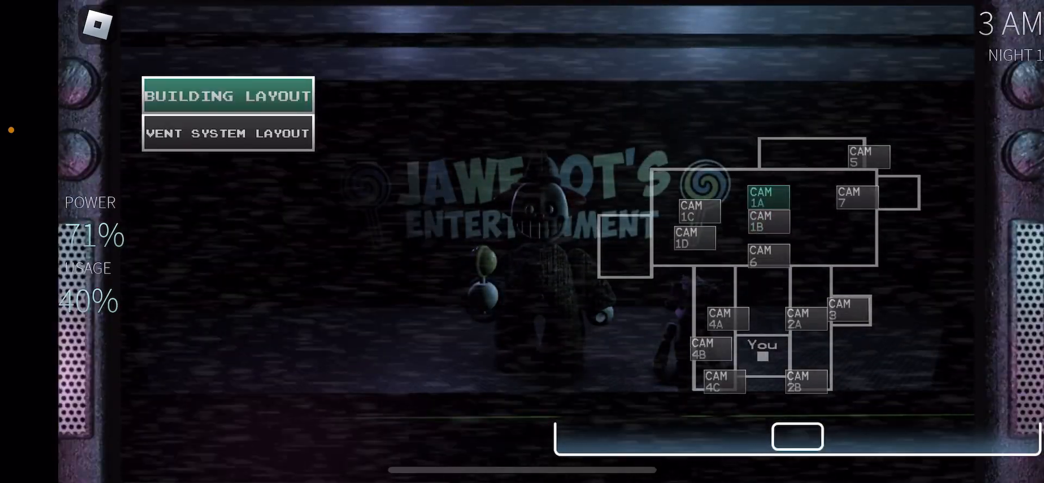
pyautogui.click(719, 319)
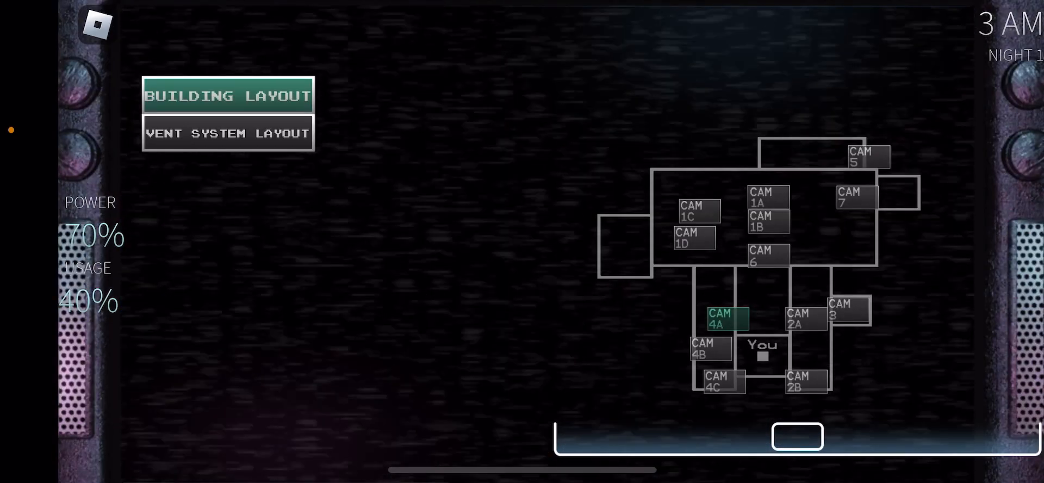
pyautogui.click(711, 349)
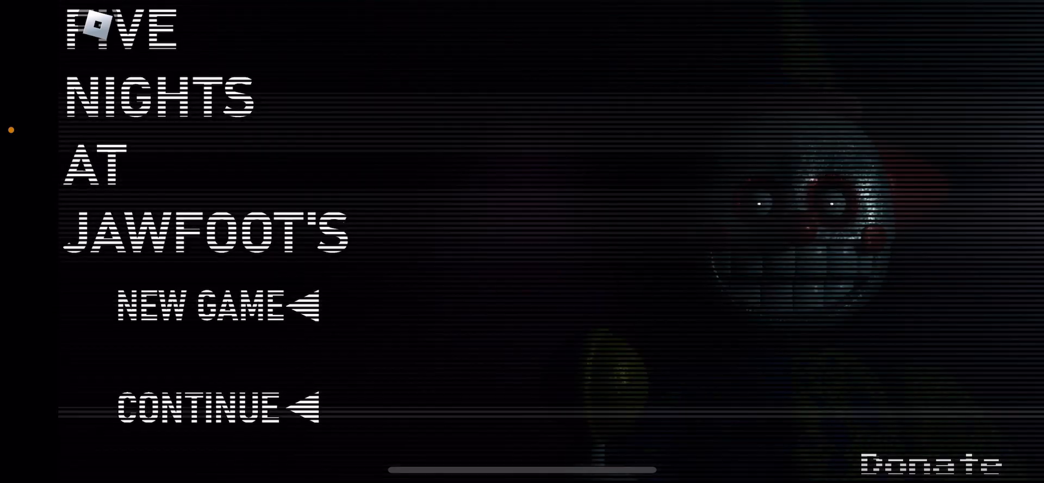
# Choose Continue on the title menu to start another night.
pyautogui.click(213, 307)
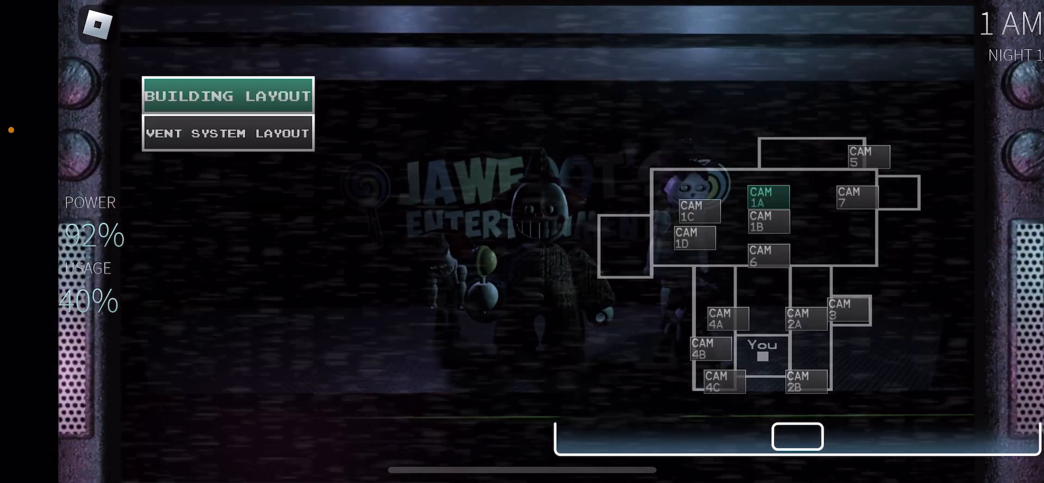
# Flip between the Vent System and Building Layout maps and view CAM 2B.
pyautogui.click(227, 132)
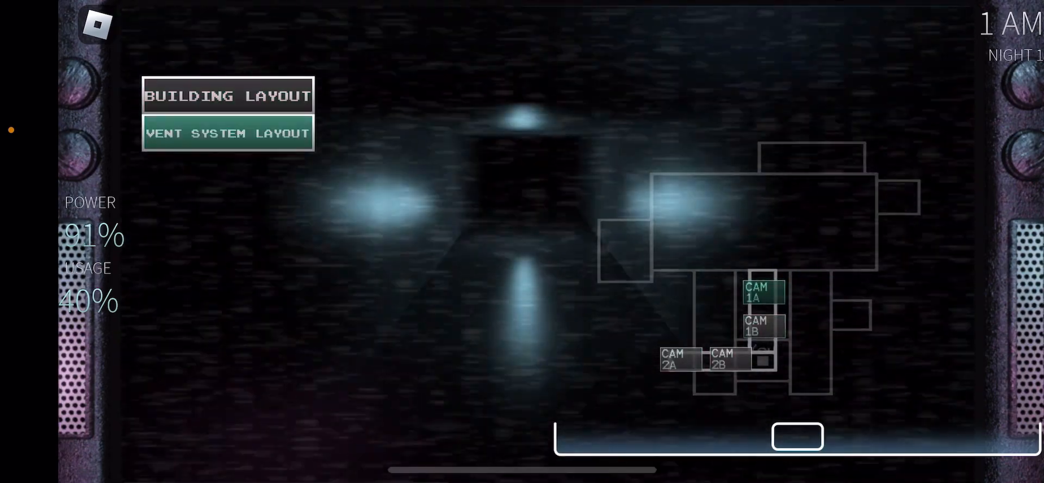
pyautogui.click(674, 359)
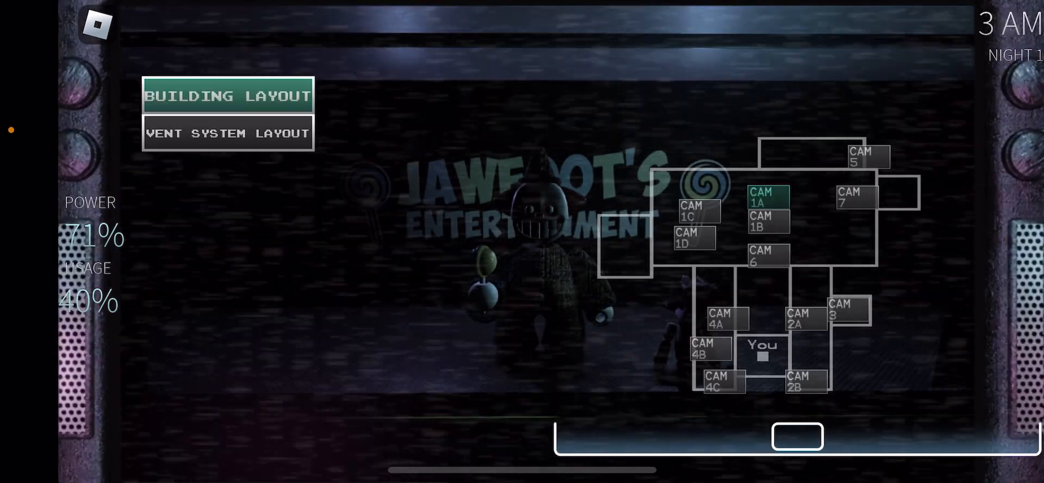
pyautogui.click(865, 156)
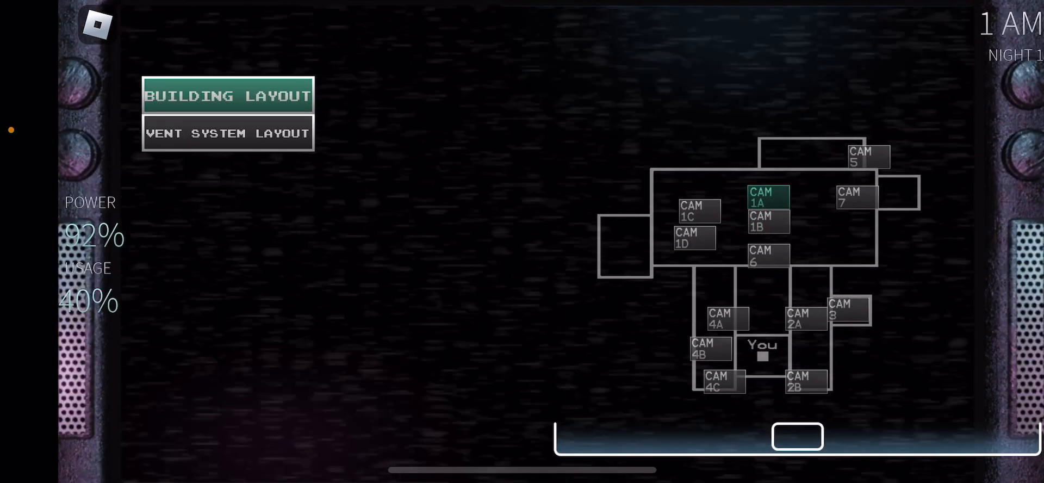
# Check the vent map again, return to CAM 5, then lower the monitor to watch the office.
pyautogui.click(227, 132)
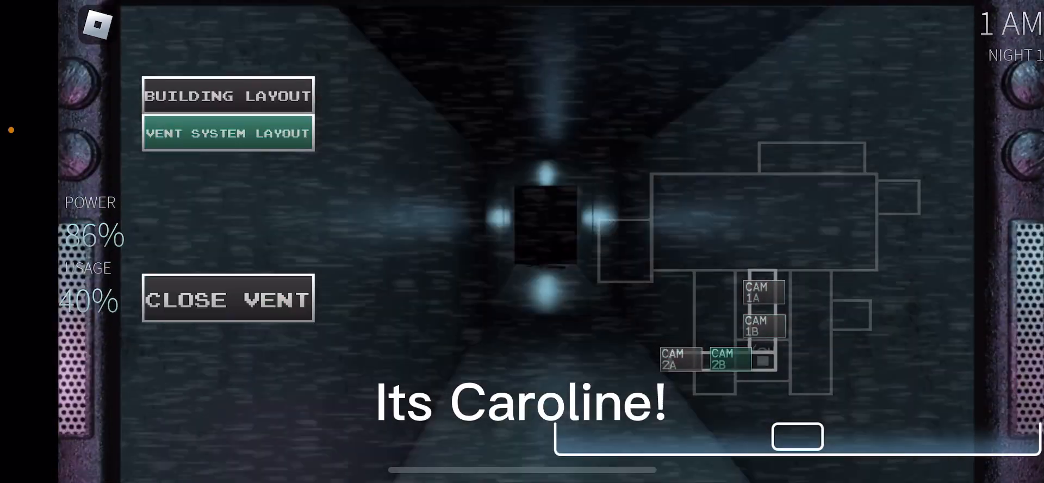
pyautogui.click(227, 96)
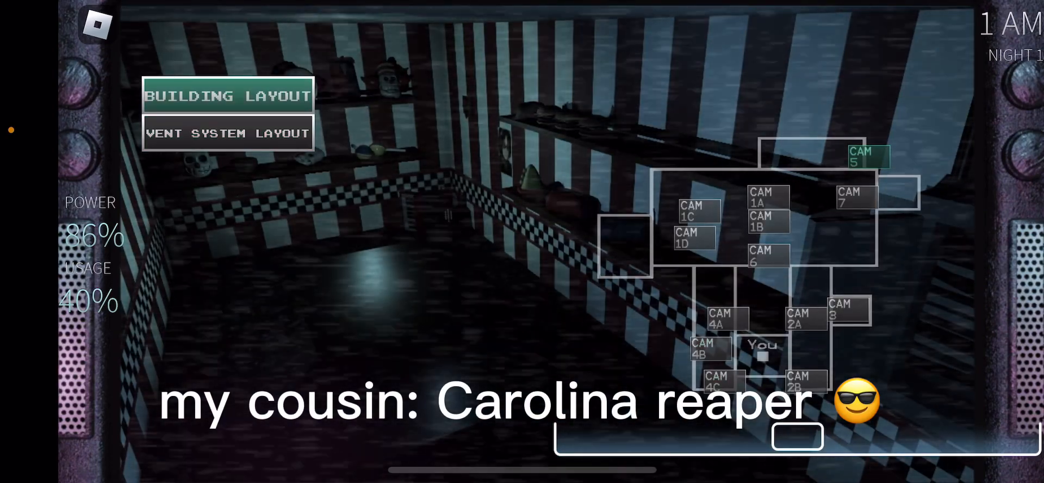
pyautogui.click(720, 318)
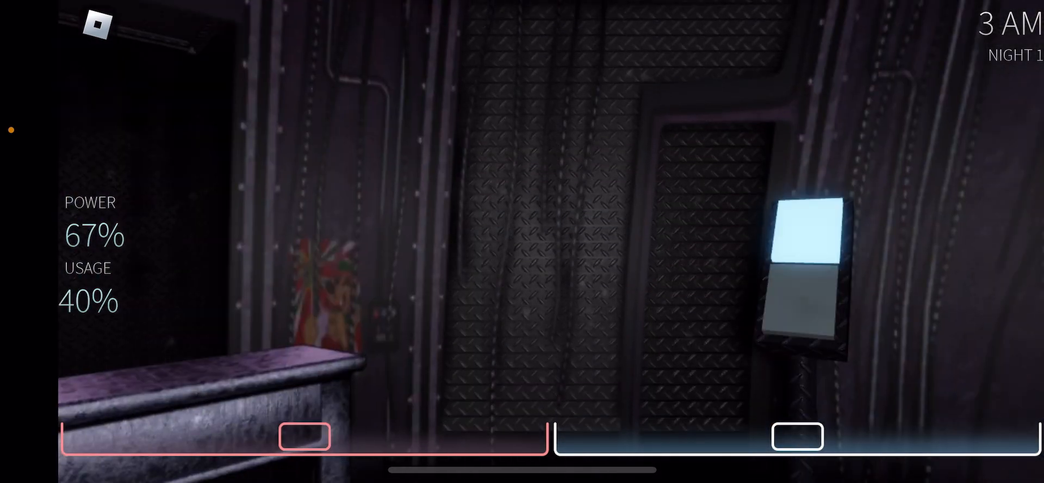
# Raise the camera monitor again via the blue bar to view CAM 2B.
pyautogui.click(796, 436)
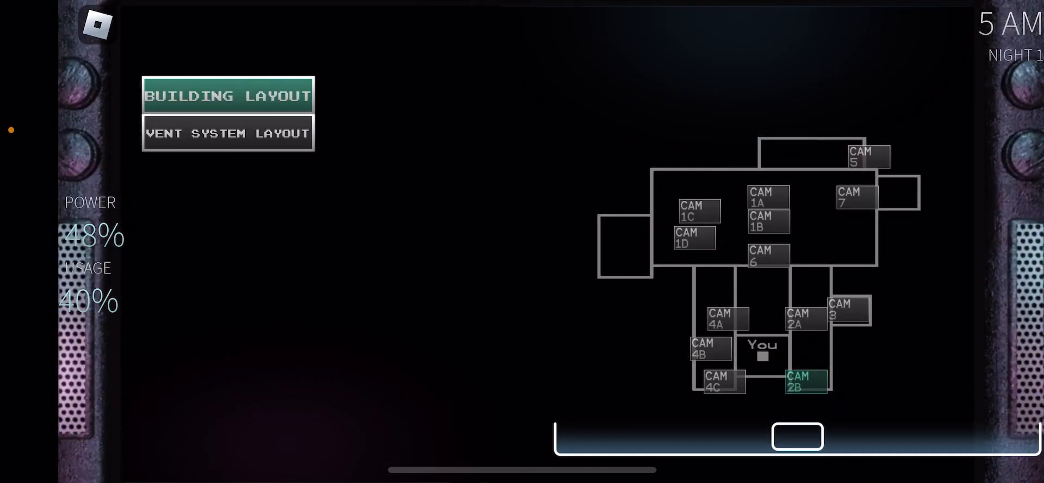
# Lower the monitor and face the office's left door where Spotsy waits.
pyautogui.click(228, 133)
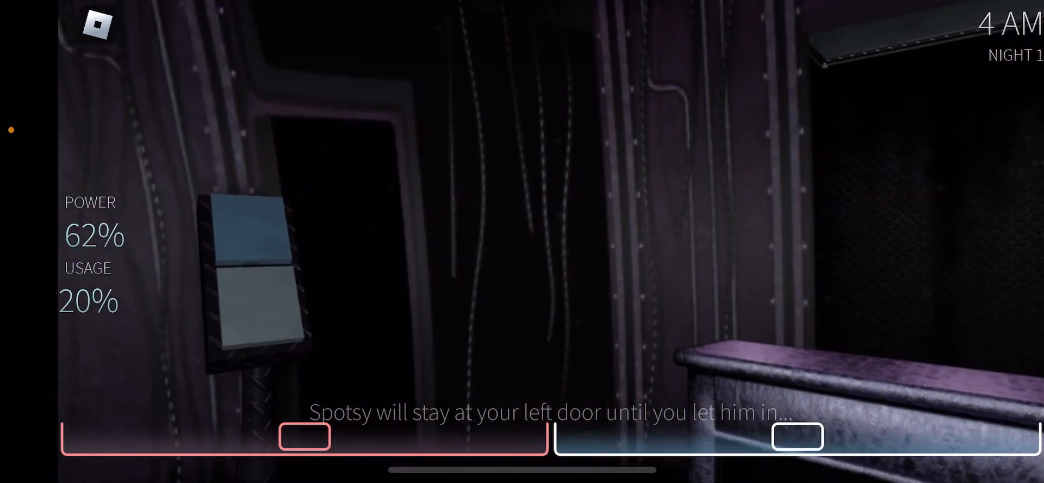
# Raise the cameras at the start of Night 2 to view CAM 4A's hallway.
pyautogui.click(304, 436)
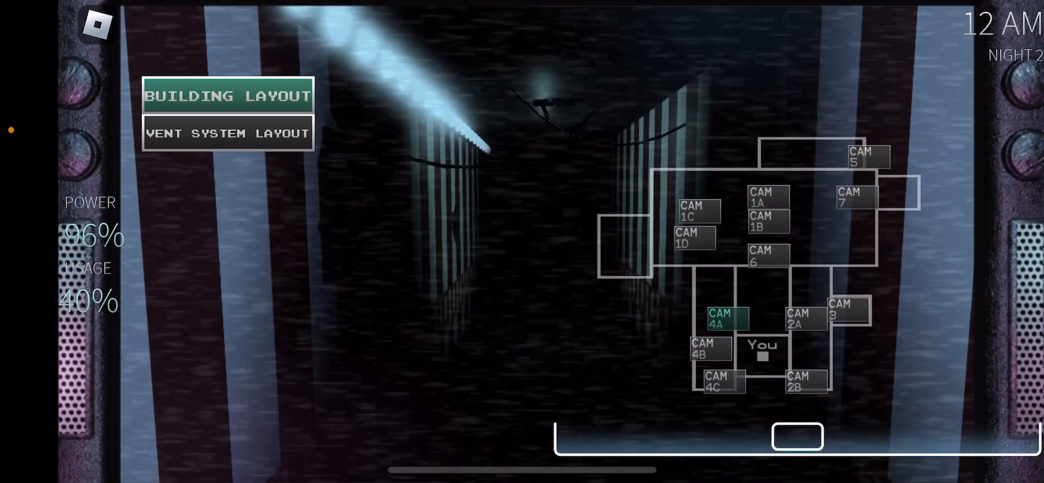
# View CAM 4B, glance at the office with the monitor lowered, then raise it for CAM 6.
pyautogui.click(692, 244)
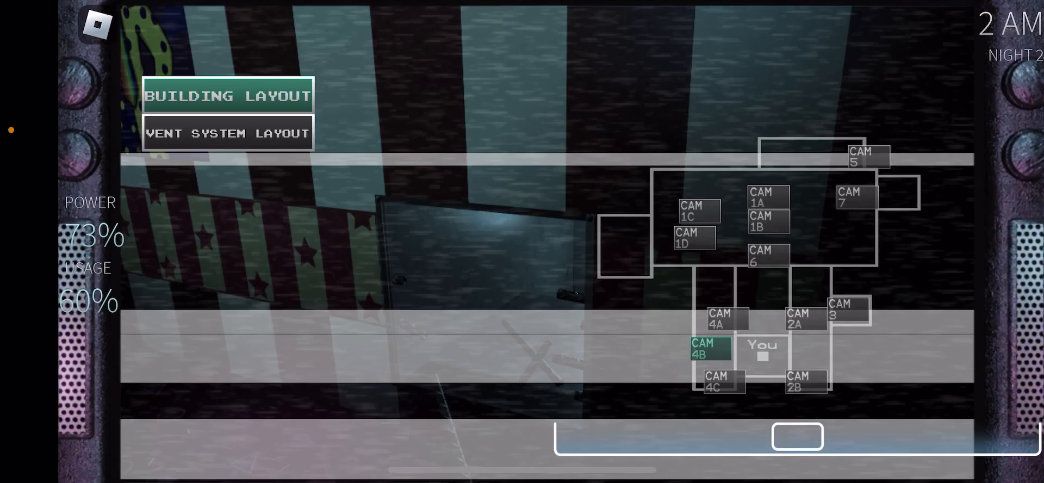
pyautogui.click(692, 239)
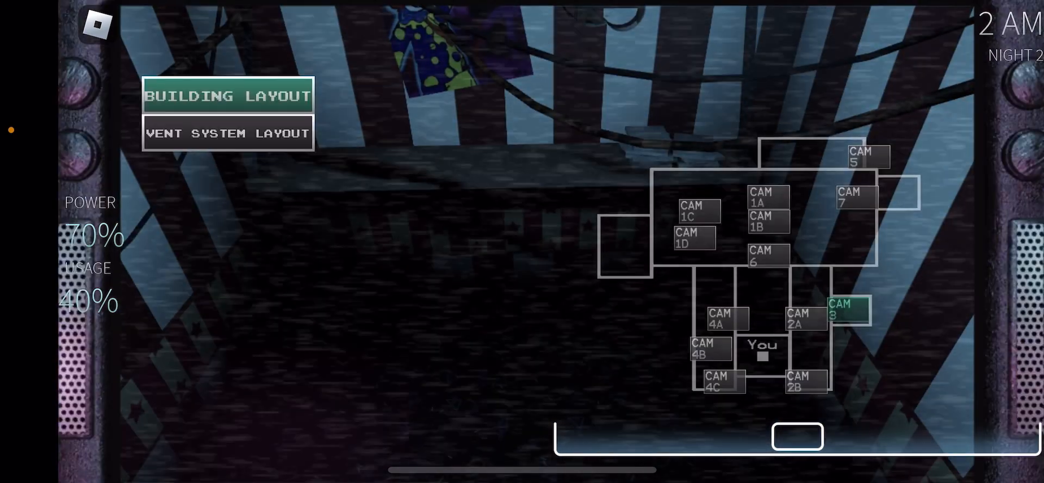
pyautogui.click(719, 380)
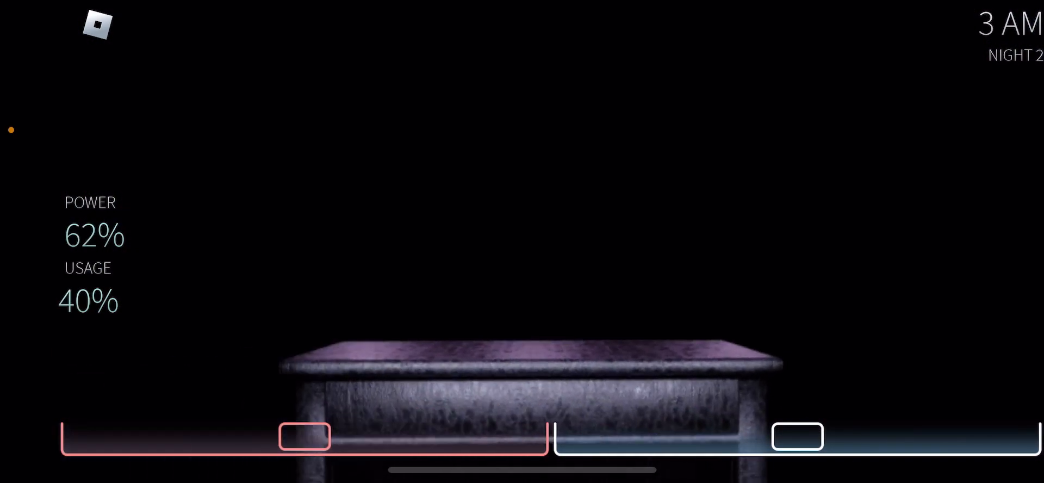
pyautogui.click(796, 436)
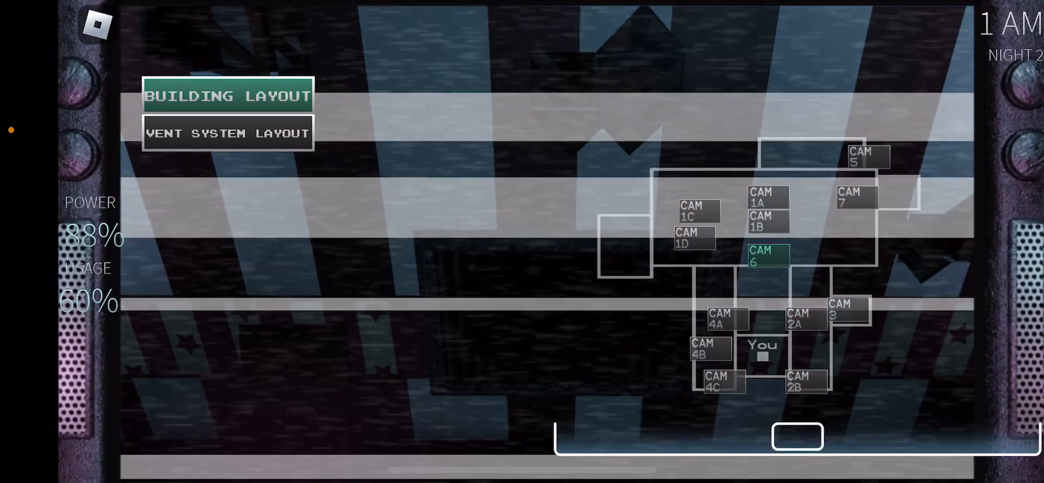